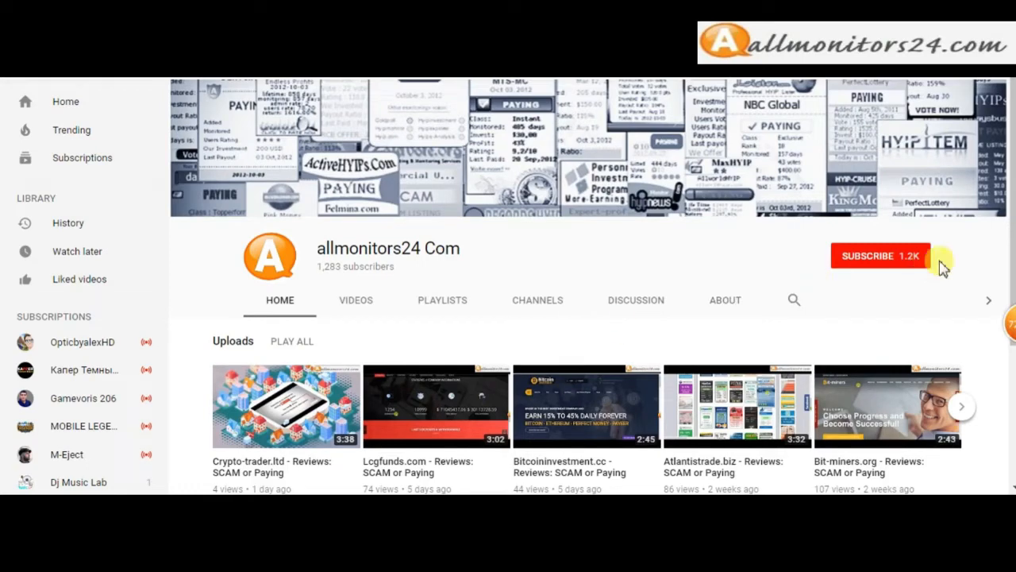
Subscribe to the allmonitors24 Com YouTube channel and turn on its notification bell.
click(867, 255)
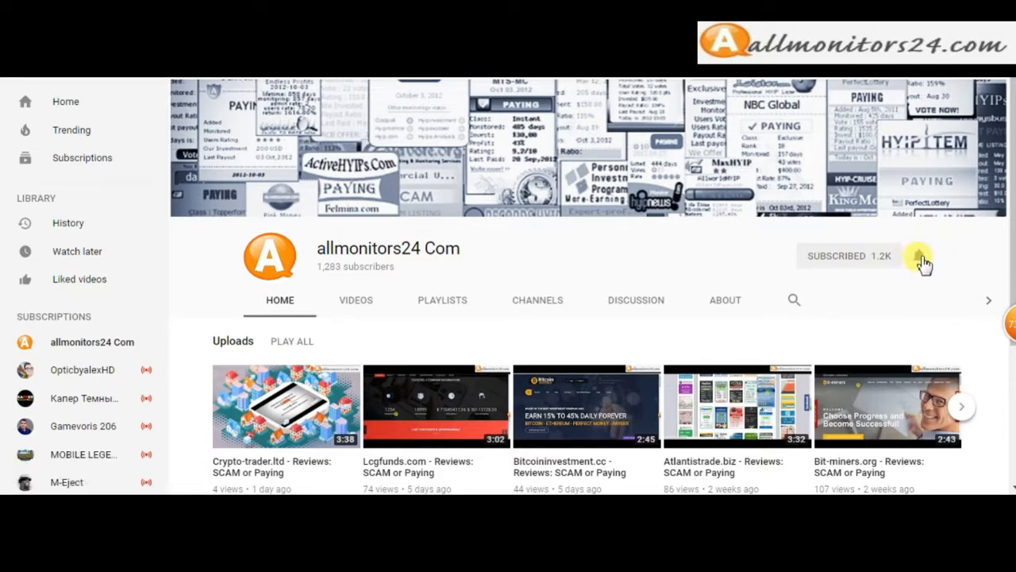
click(918, 254)
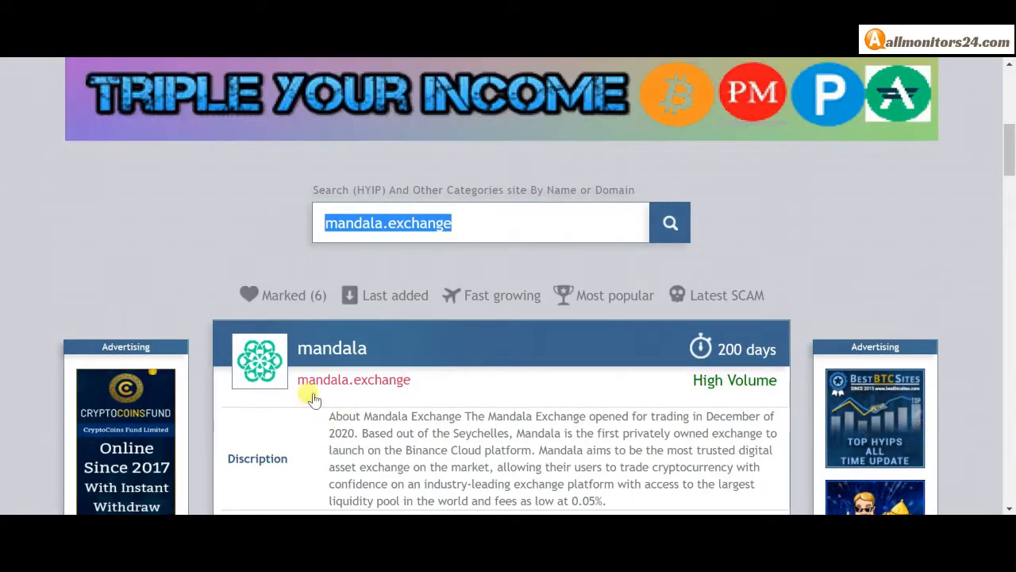
scroll(down, 3)
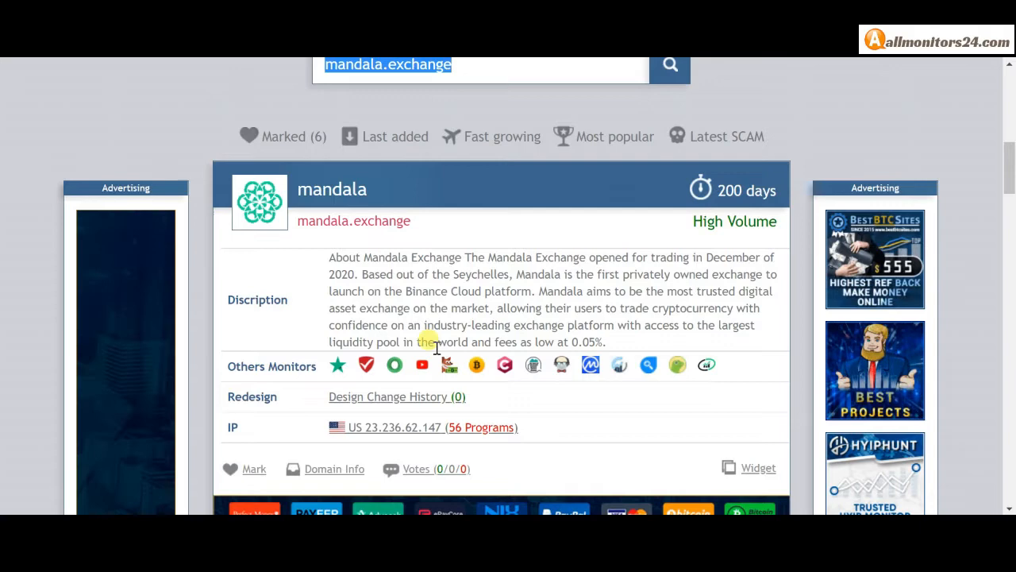
scroll(down, 3)
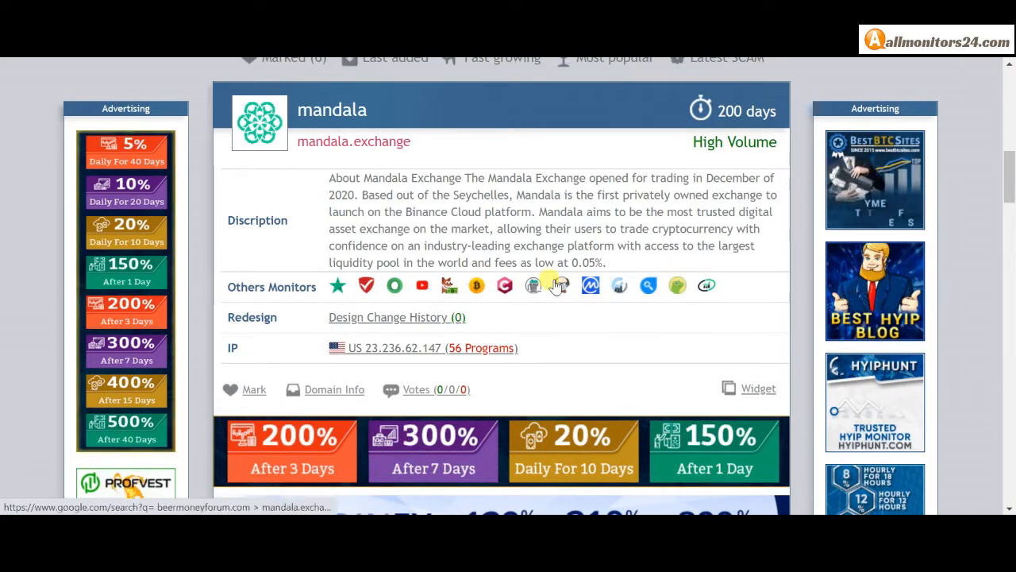
scroll(down, 3)
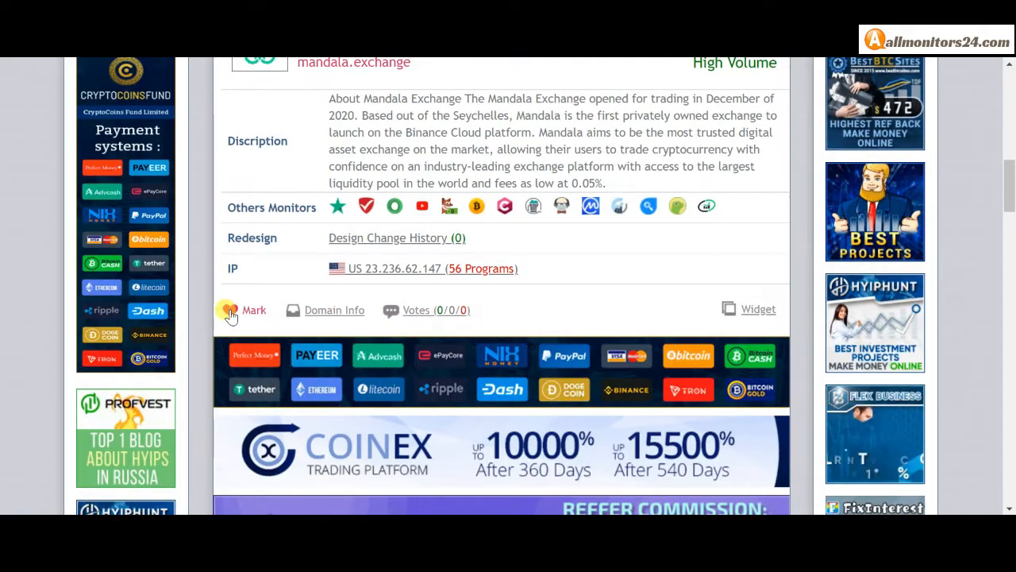
Mark mandala.exchange as a favorite and show its Positive/Neutral/Negative votes with comment box.
click(254, 309)
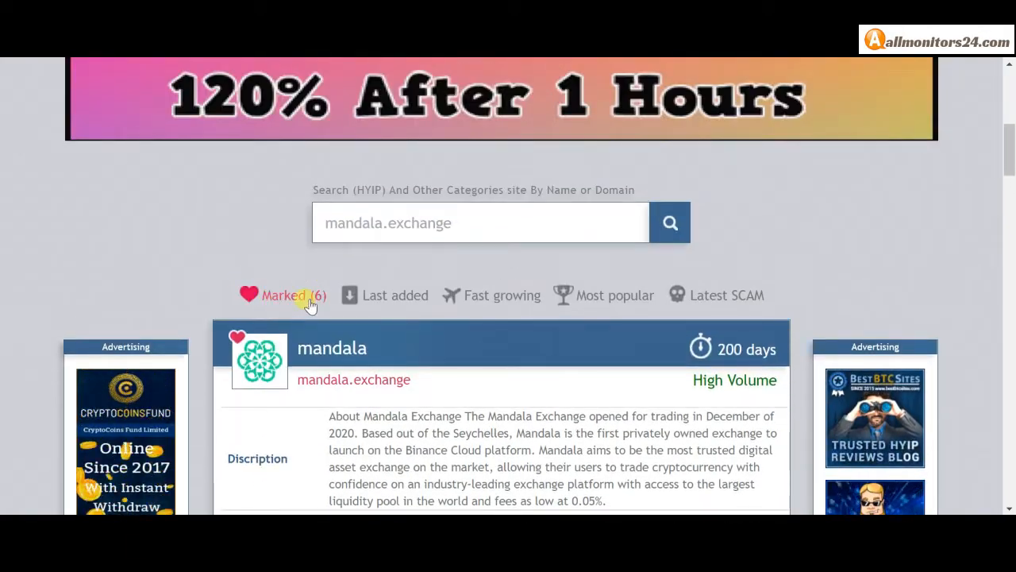
scroll(down, 3)
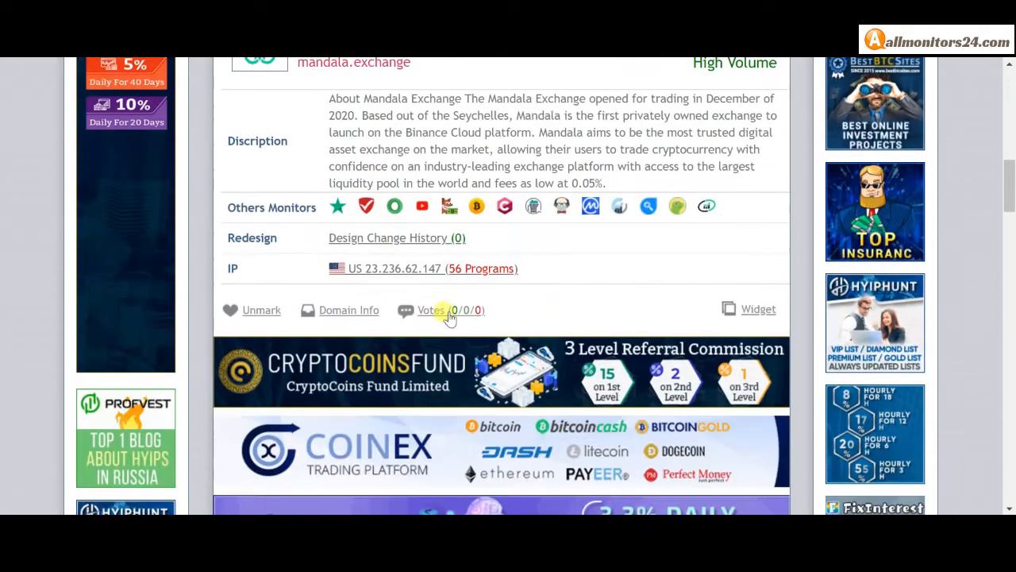
click(430, 310)
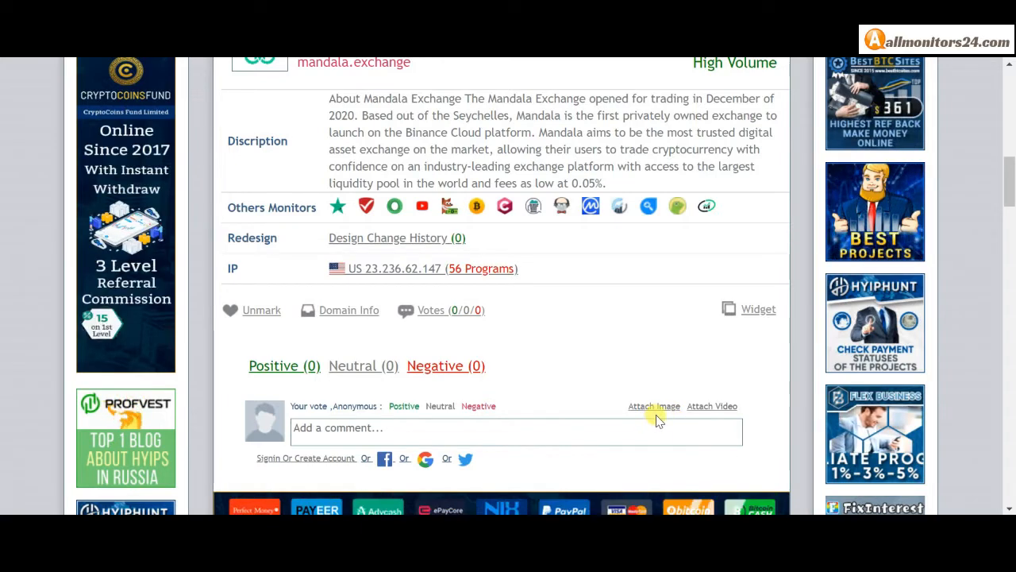
scroll(down, 3)
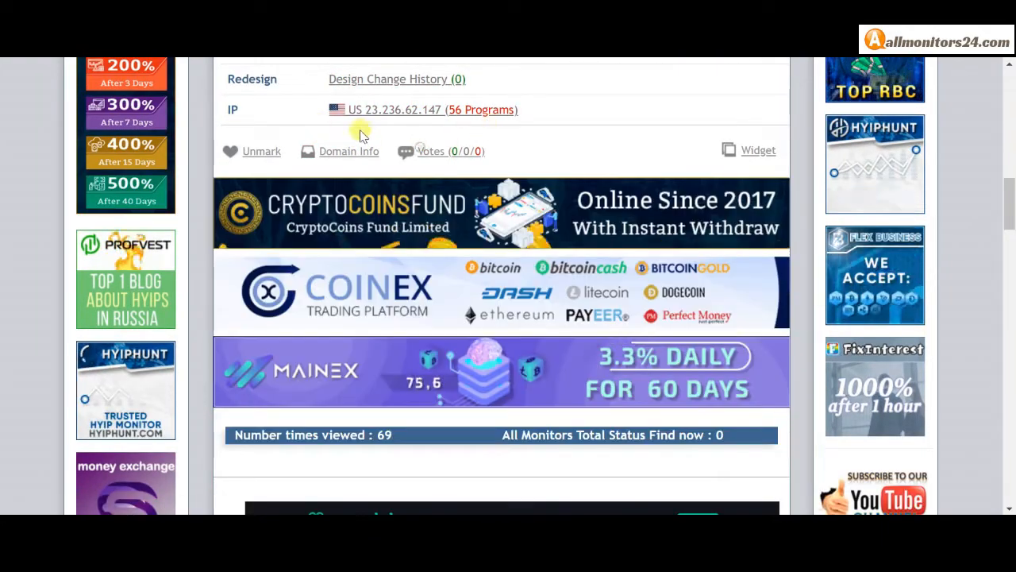
scroll(down, 3)
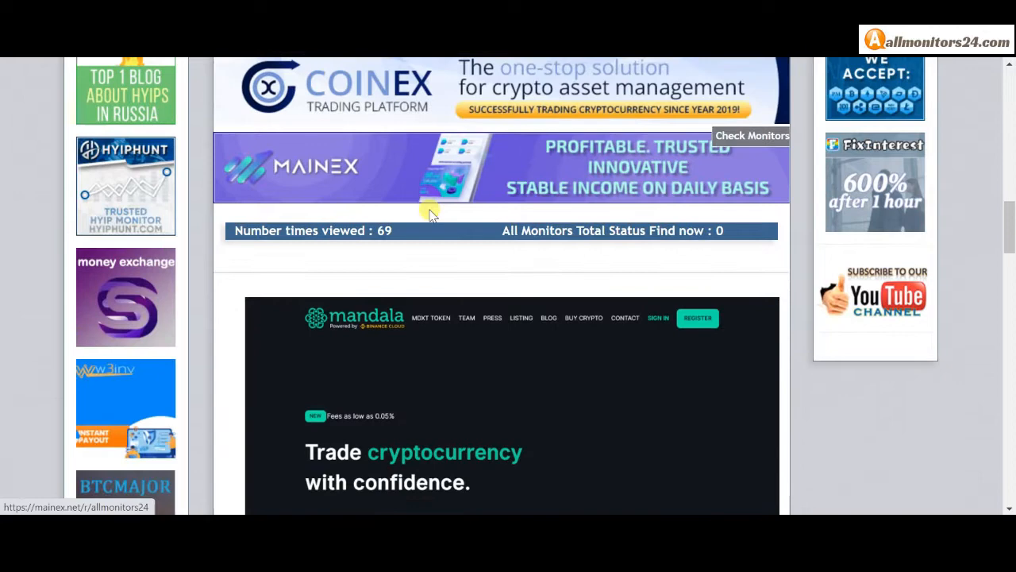
scroll(down, 3)
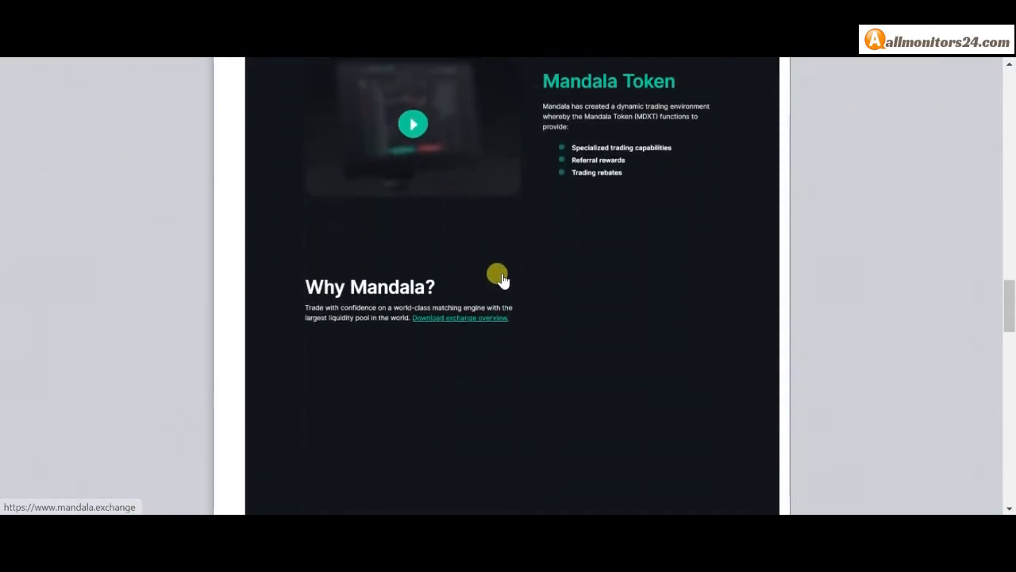
scroll(down, 3)
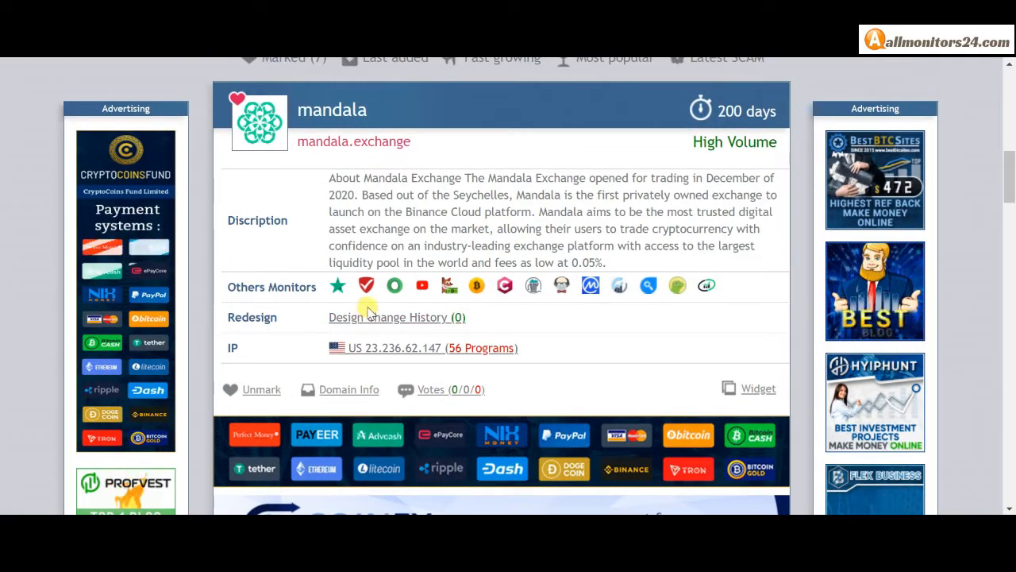
scroll(down, 3)
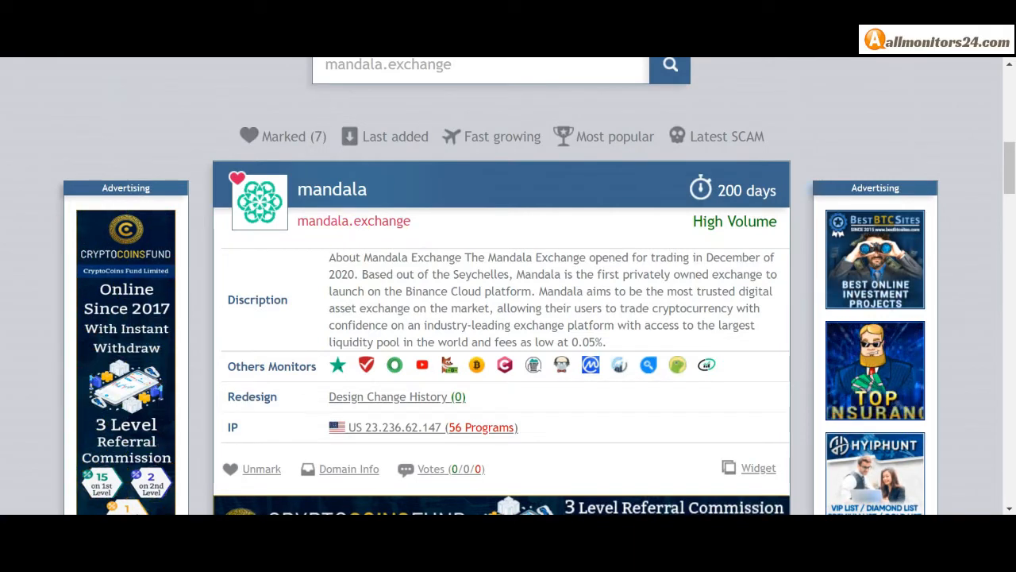
click(353, 221)
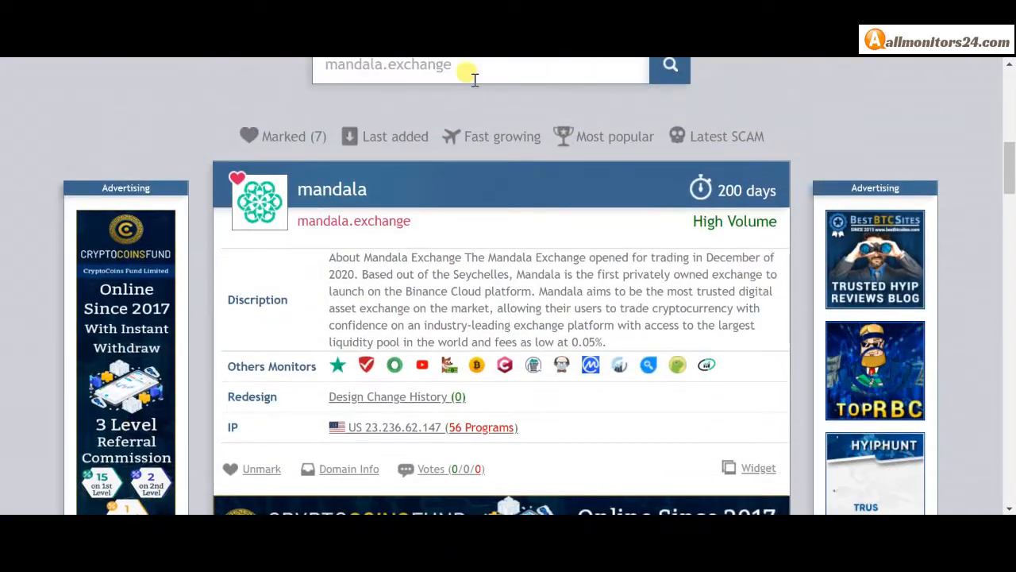
scroll(down, 3)
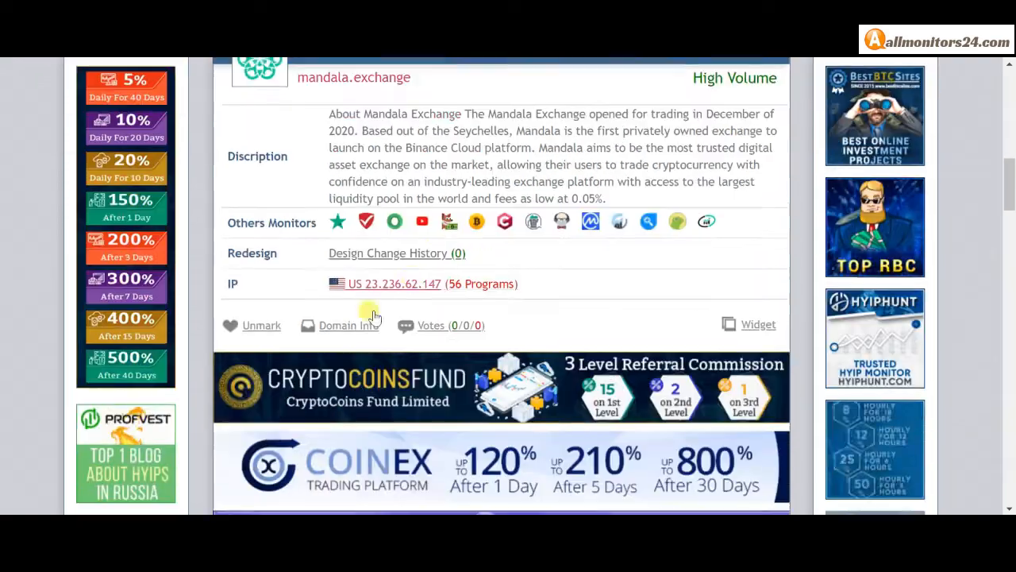